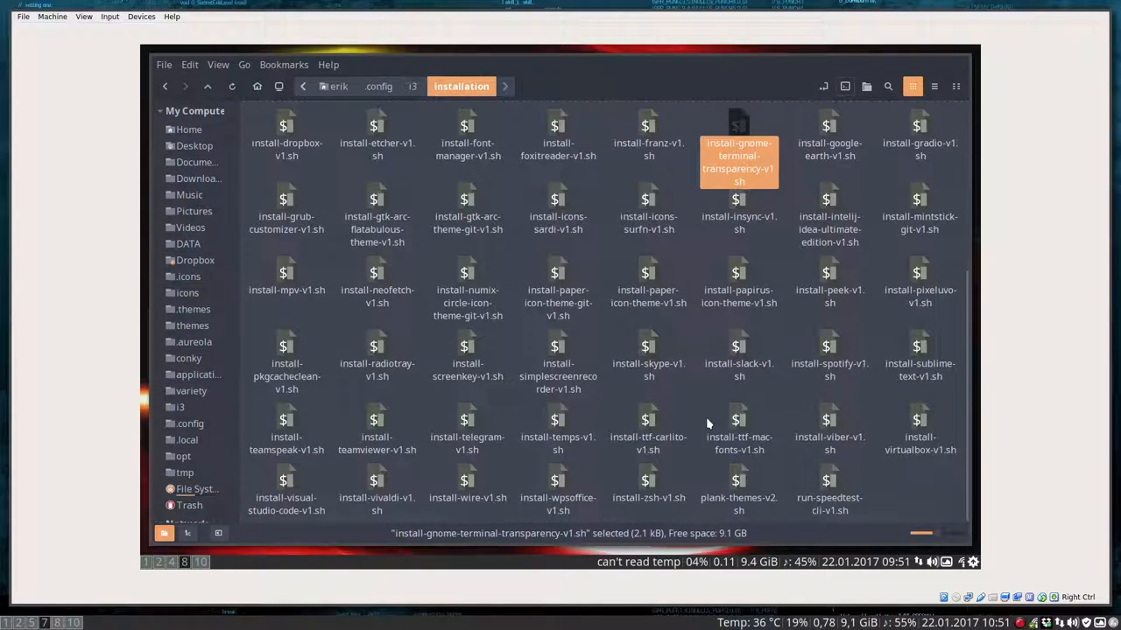
pyautogui.moveTo(929, 490)
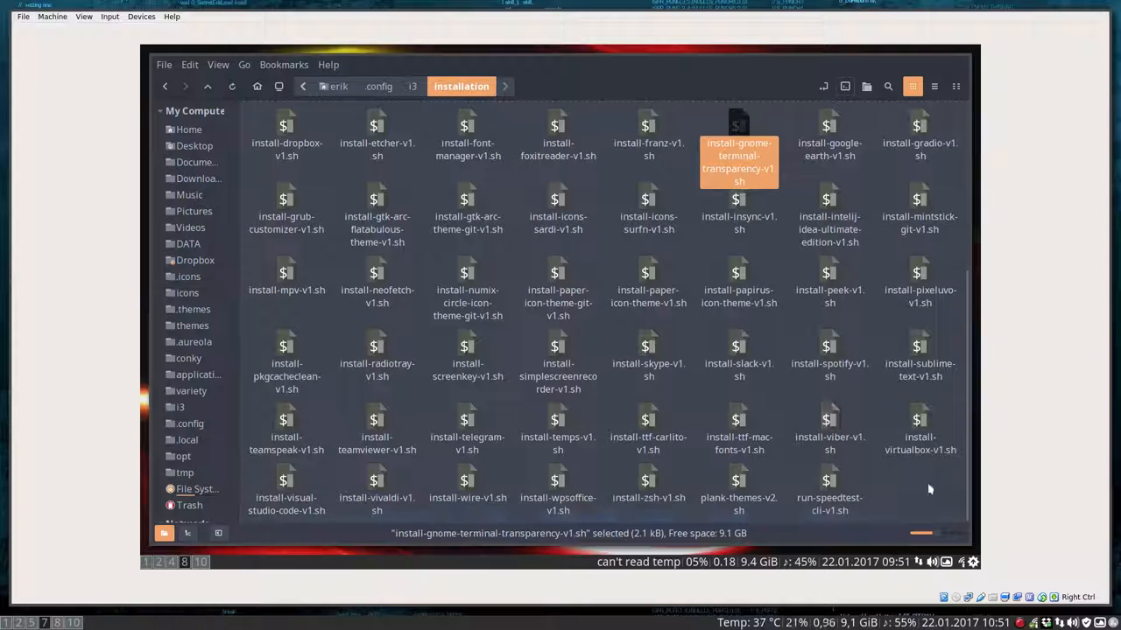
# - Select install-zsh-v1.sh in the .config/i3/installation folder
pyautogui.click(648, 491)
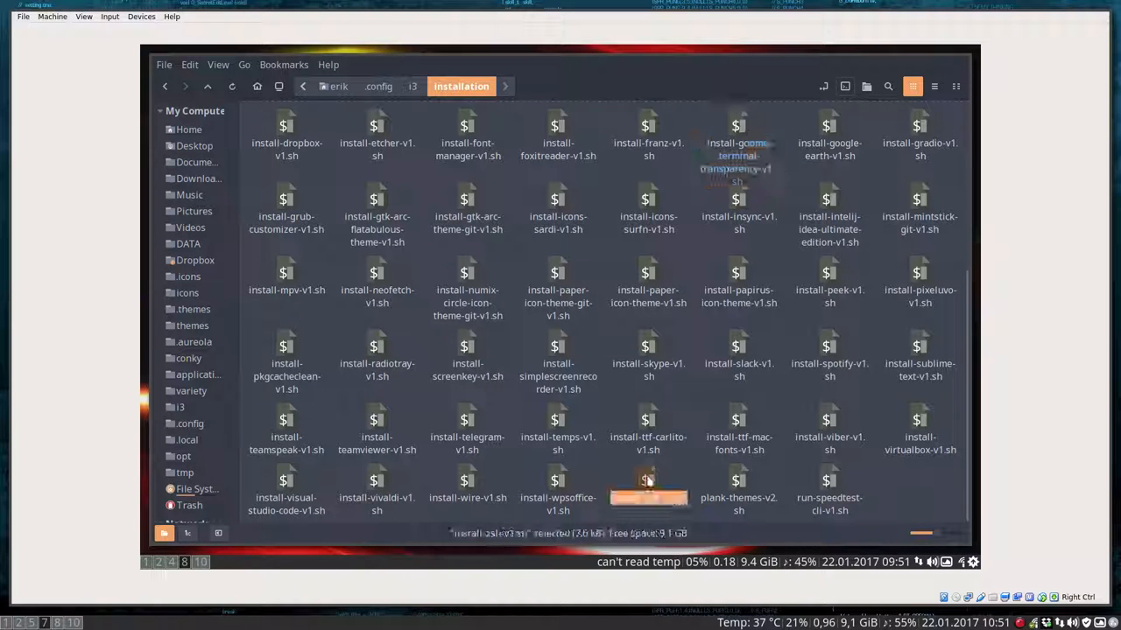
pyautogui.click(648, 490)
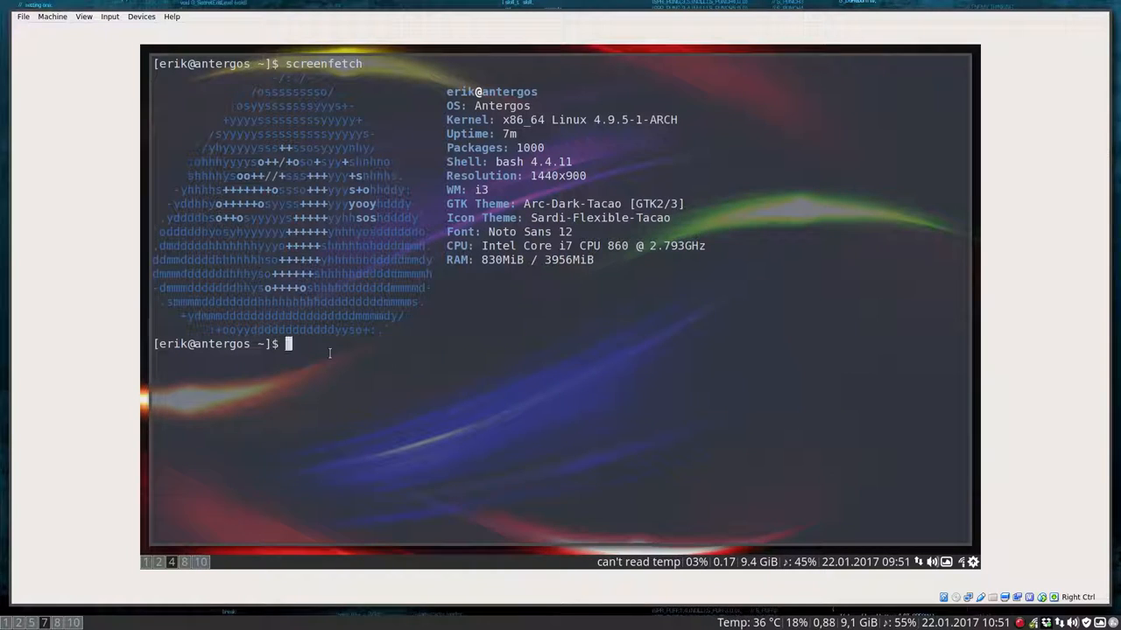
# - Run sudo chsh with -s /bin/zsh to make zsh the login shell
pyautogui.write('sudo chsh erik')
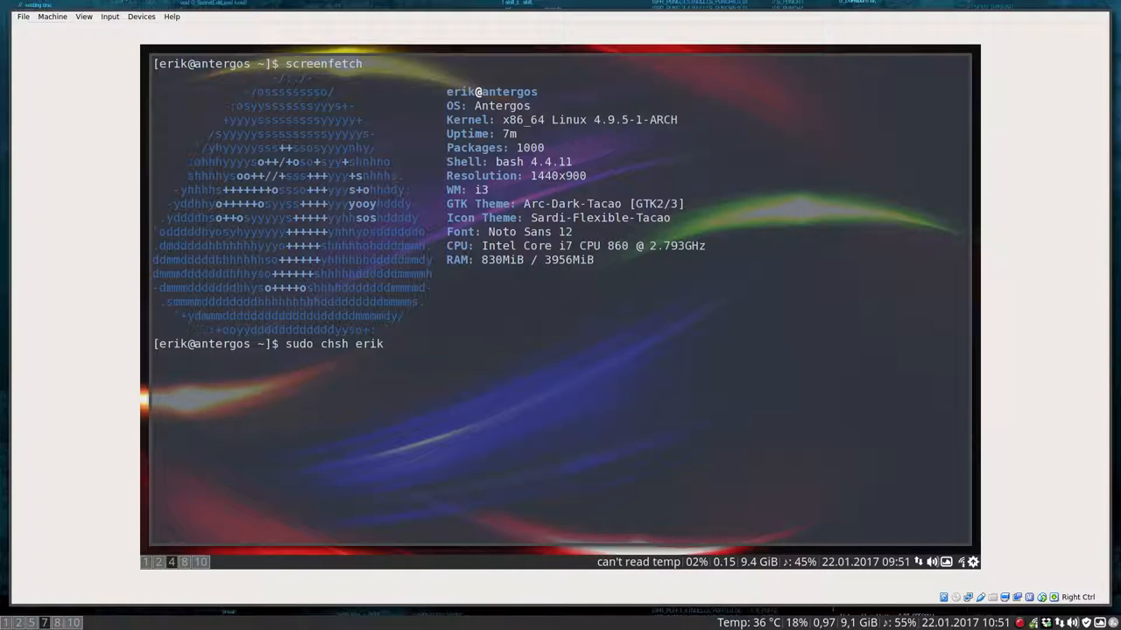
pyautogui.write('-s /')
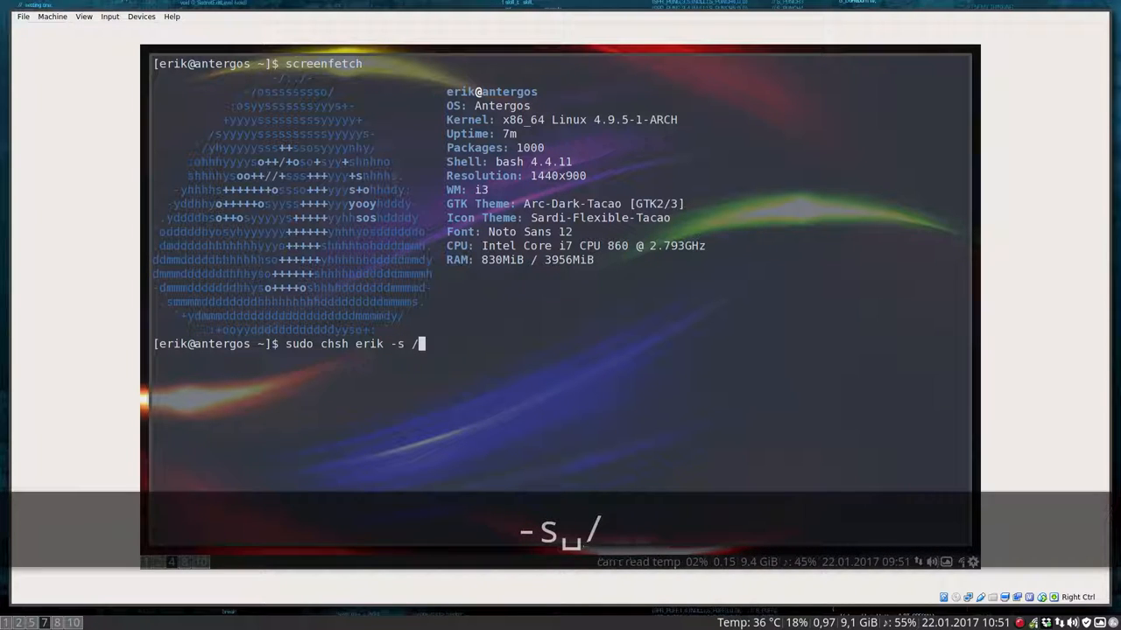
pyautogui.write('bin/zs')
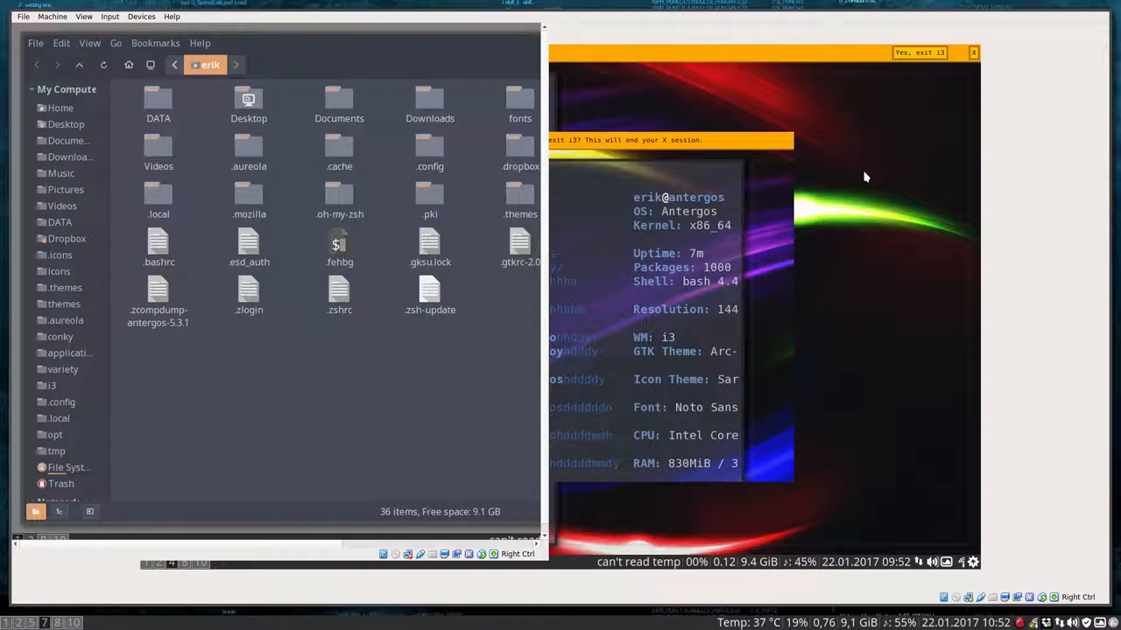
# - Confirm 'Yes, exit i3' in the top bar to log out
pyautogui.click(84, 16)
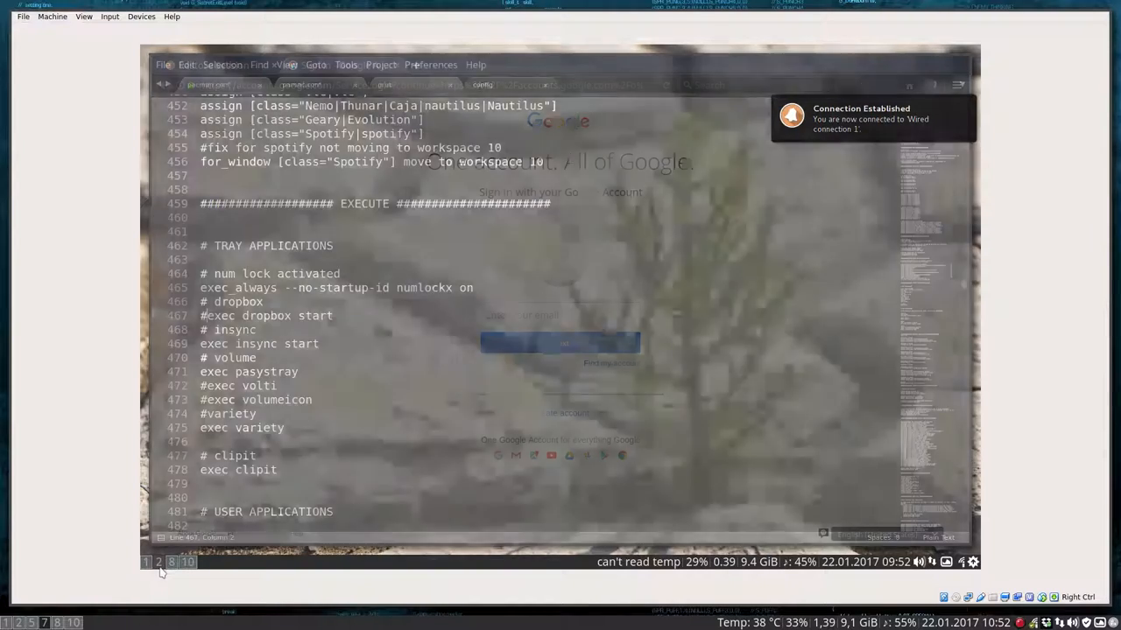
# - Switch to workspace 2 showing the i3 config in Sublime Text
pyautogui.click(188, 562)
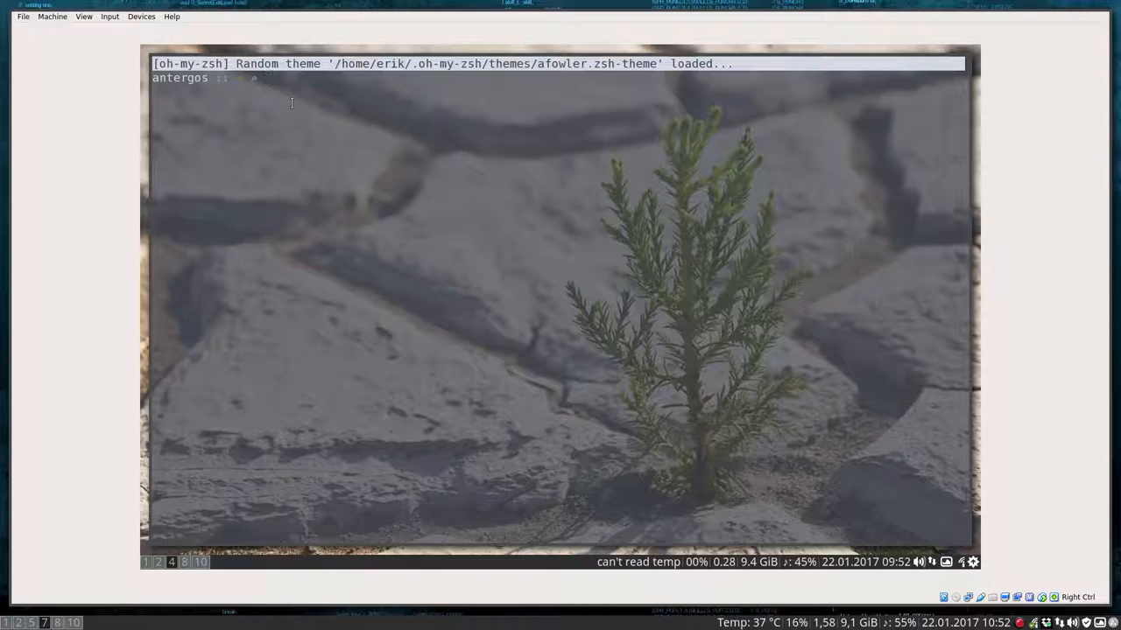
# - Spawn several zsh terminals with Super+Enter to compare random oh-my-zsh themes
pyautogui.press('Super+Return')
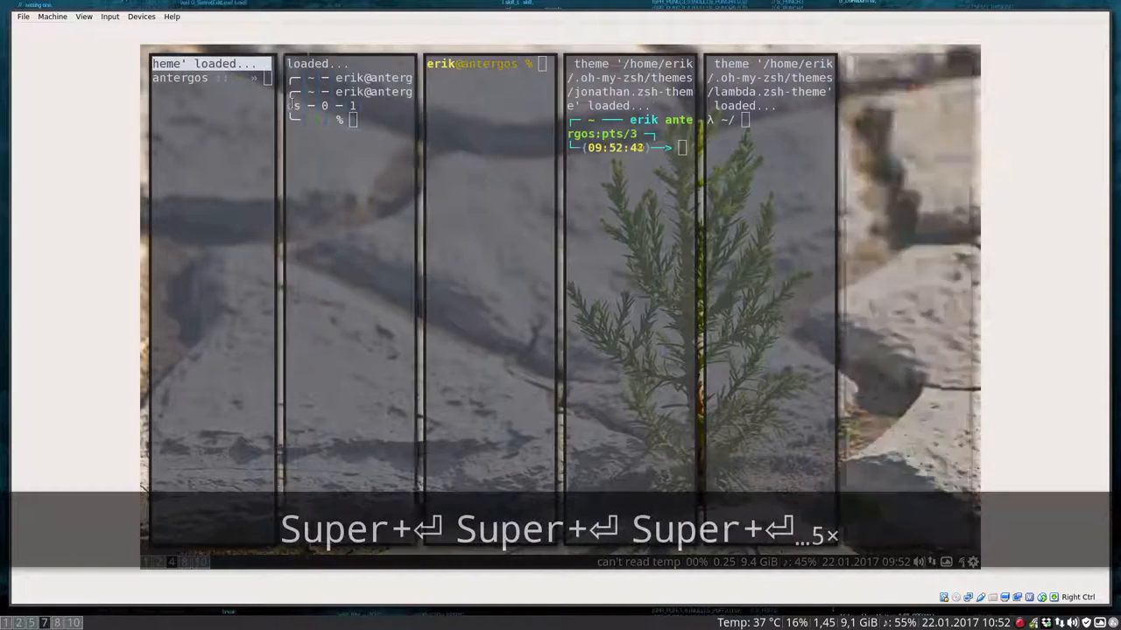
pyautogui.press('Super+Return')
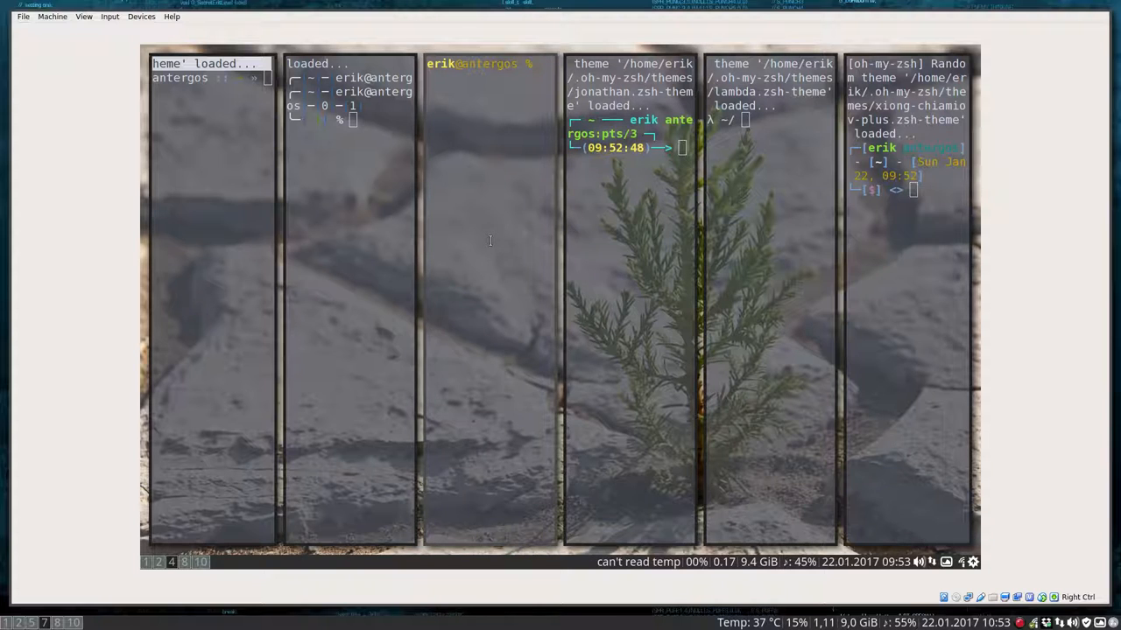
# - Kill the extra themed terminals with Super+Shift+Q, keeping the lambda one
pyautogui.press('super+shift+q')
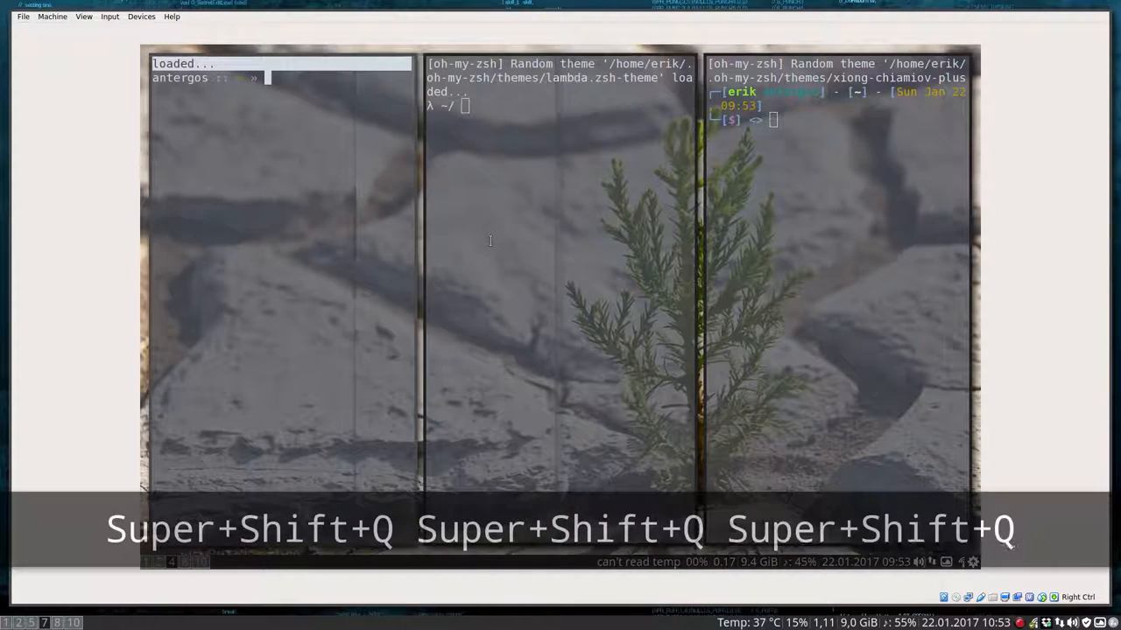
pyautogui.press('super+shift+q')
pyautogui.write('sudo chsh erik -')
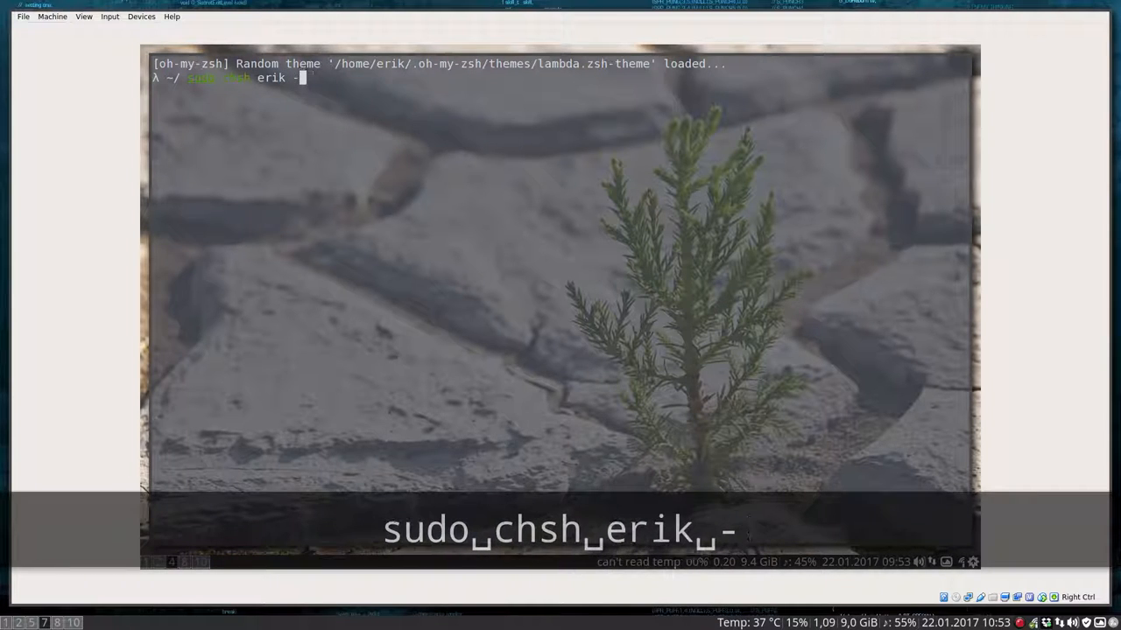
# - Run sudo chsh with -s /bin/bash for erik and confirm with the password
pyautogui.write('s /bin')
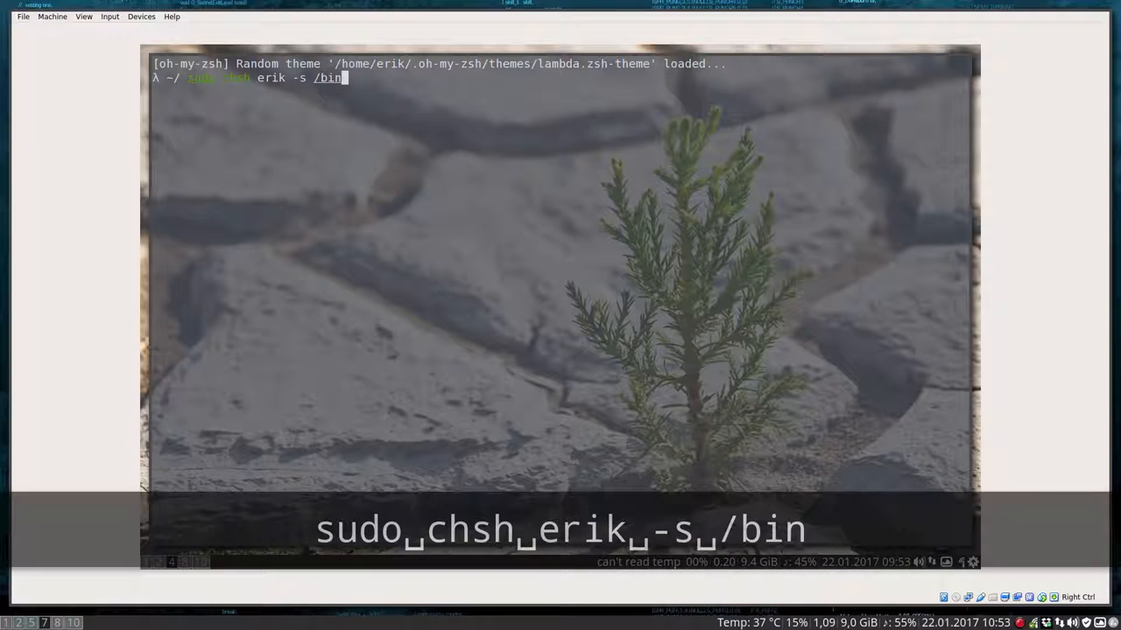
pyautogui.write('bash')
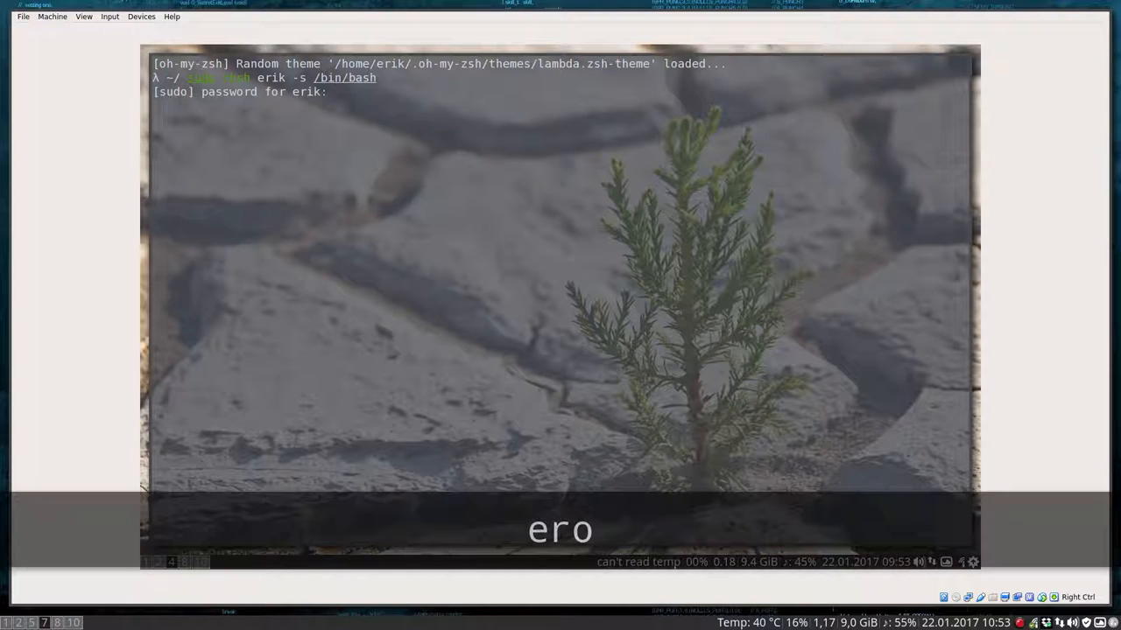
pyautogui.press('Return')
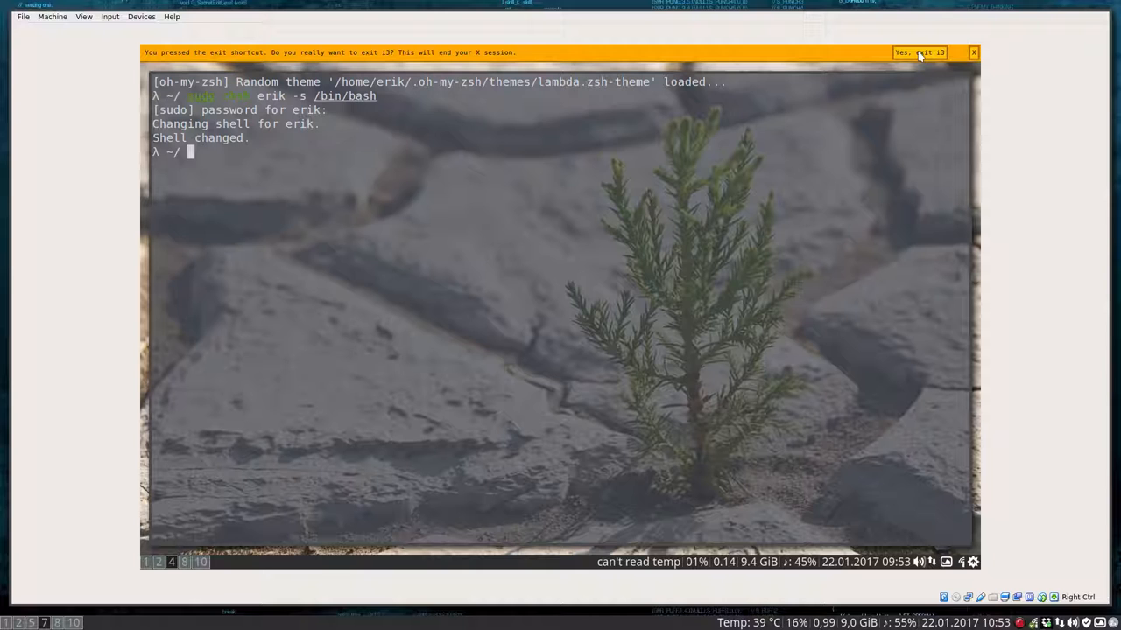
pyautogui.press('Escape')
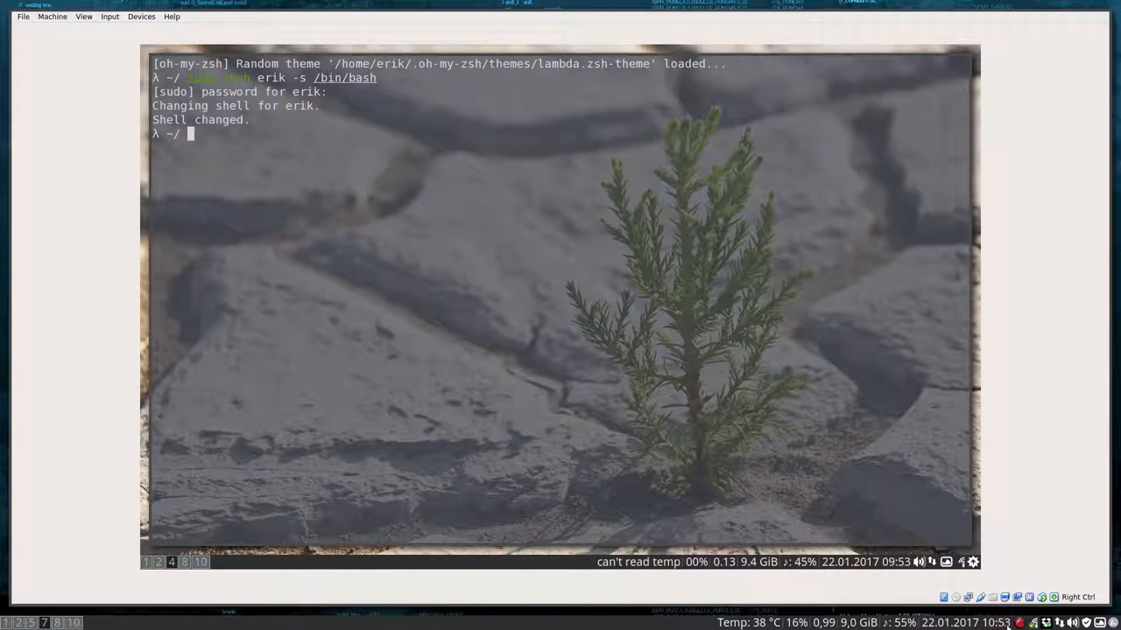
pyautogui.click(1019, 597)
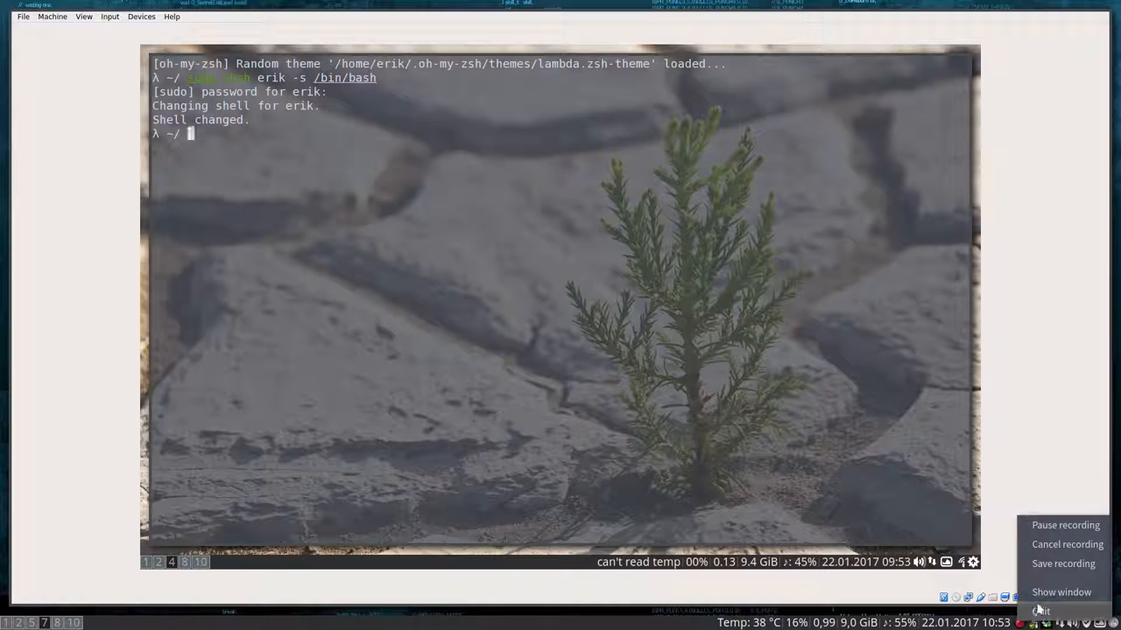